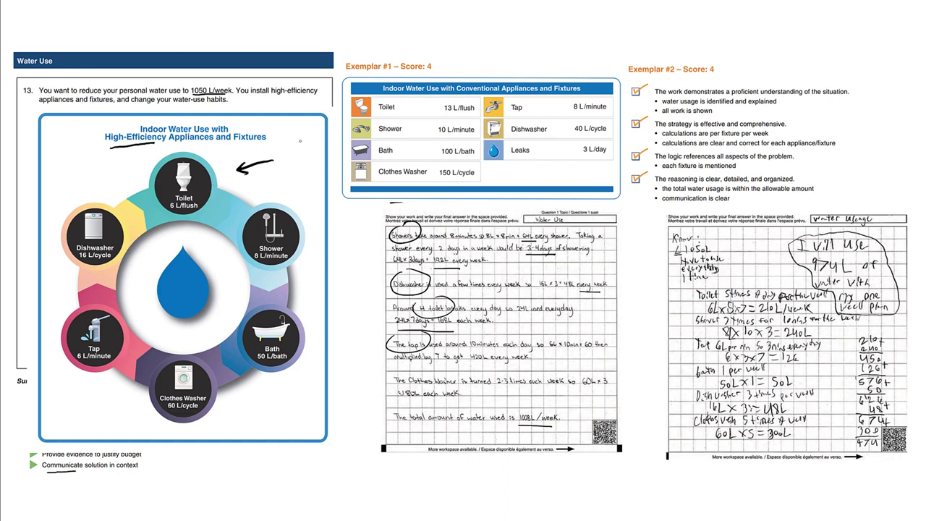
Step: Ink a line across the conventional table ending at the Clothes Washer 150 L/cycle entry
left_click_drag(431, 174, 532, 68)
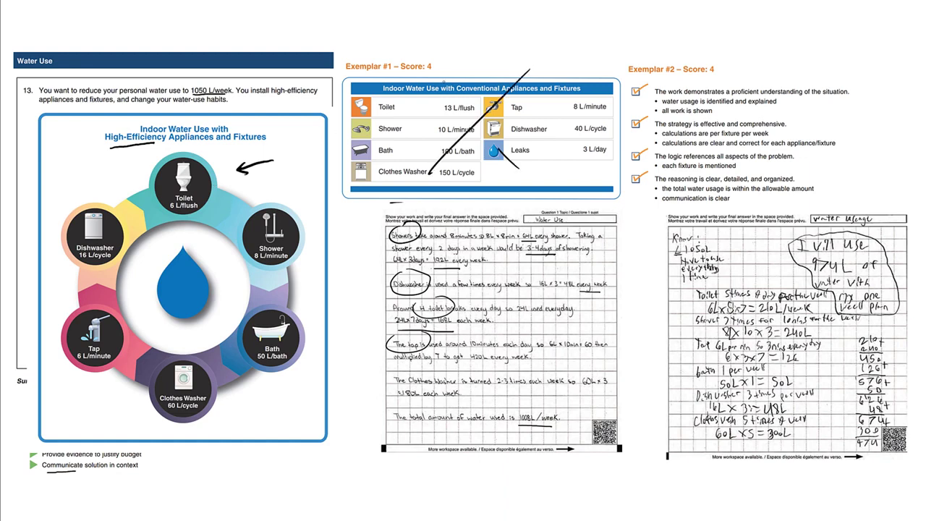